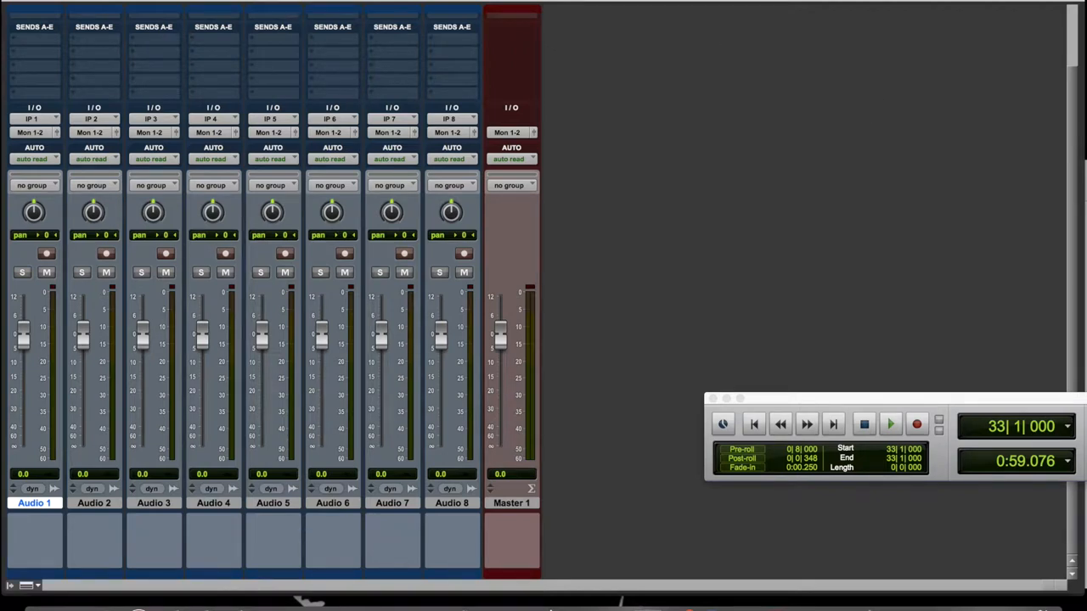
{"action": "mouse_move", "coordinate": [692, 76]}
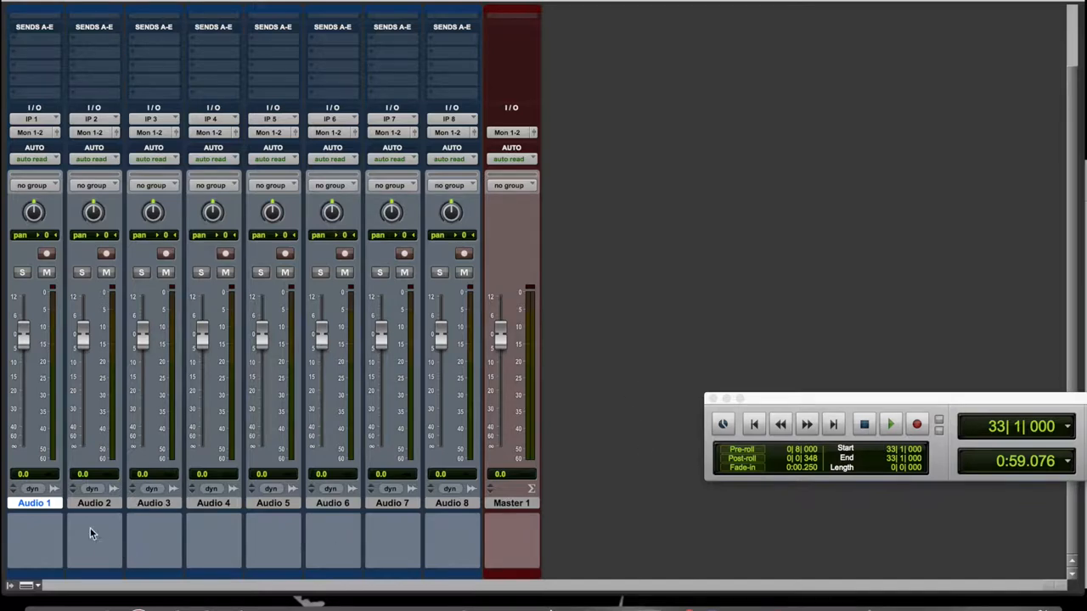
{"action": "mouse_move", "coordinate": [559, 524]}
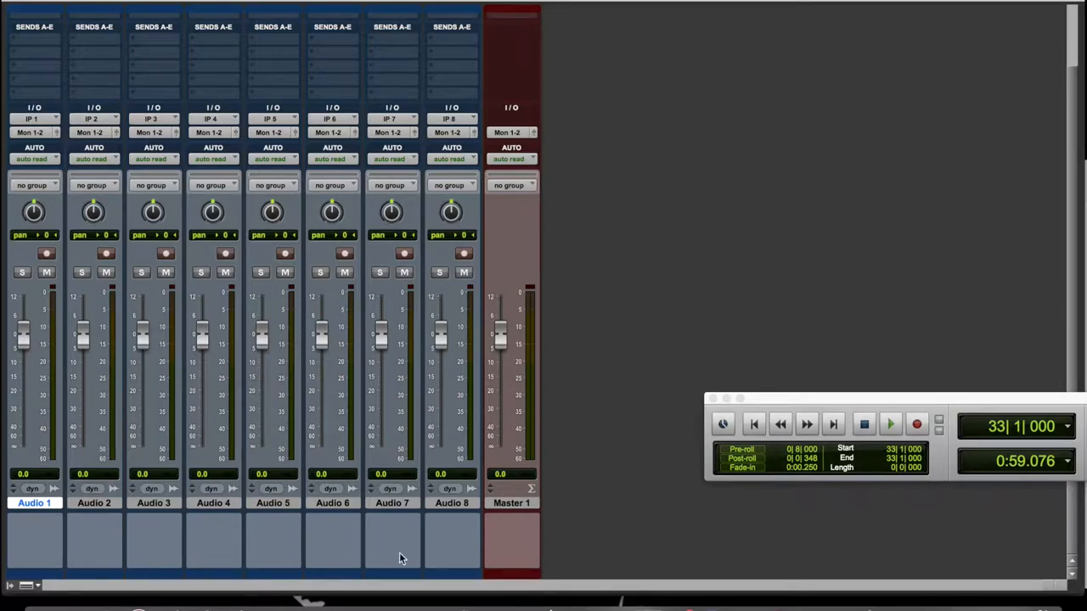
{"action": "mouse_move", "coordinate": [640, 365]}
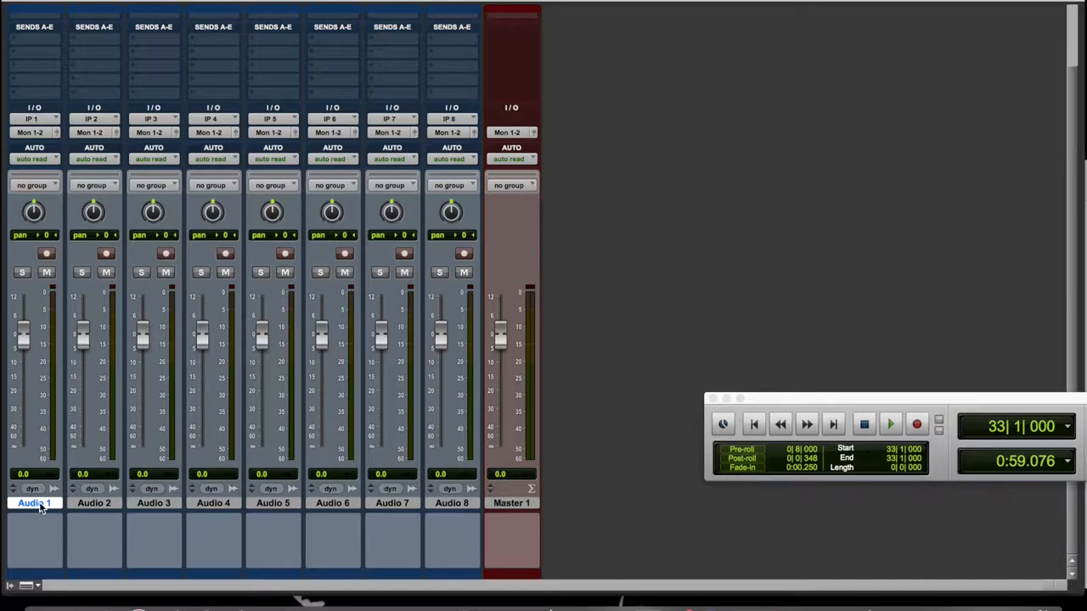
{"action": "mouse_move", "coordinate": [544, 506]}
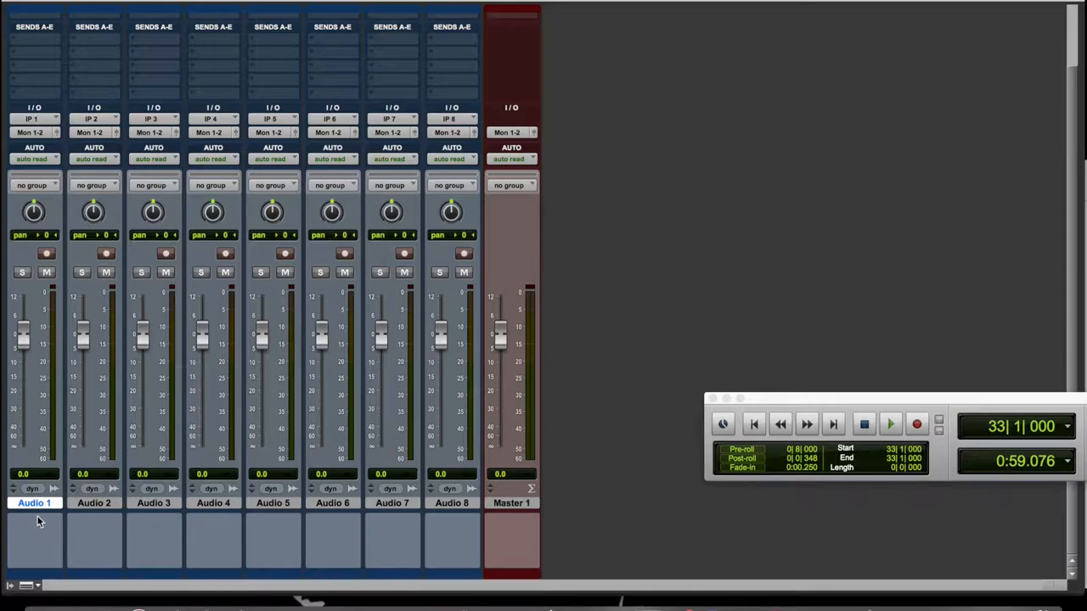
{"action": "mouse_move", "coordinate": [166, 507]}
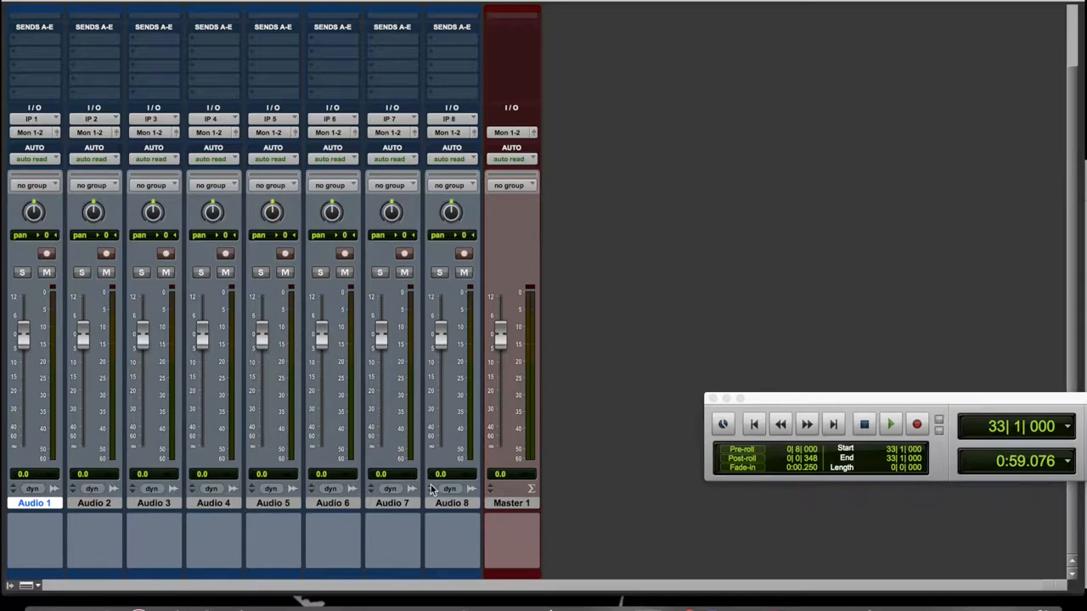
{"action": "mouse_move", "coordinate": [76, 492]}
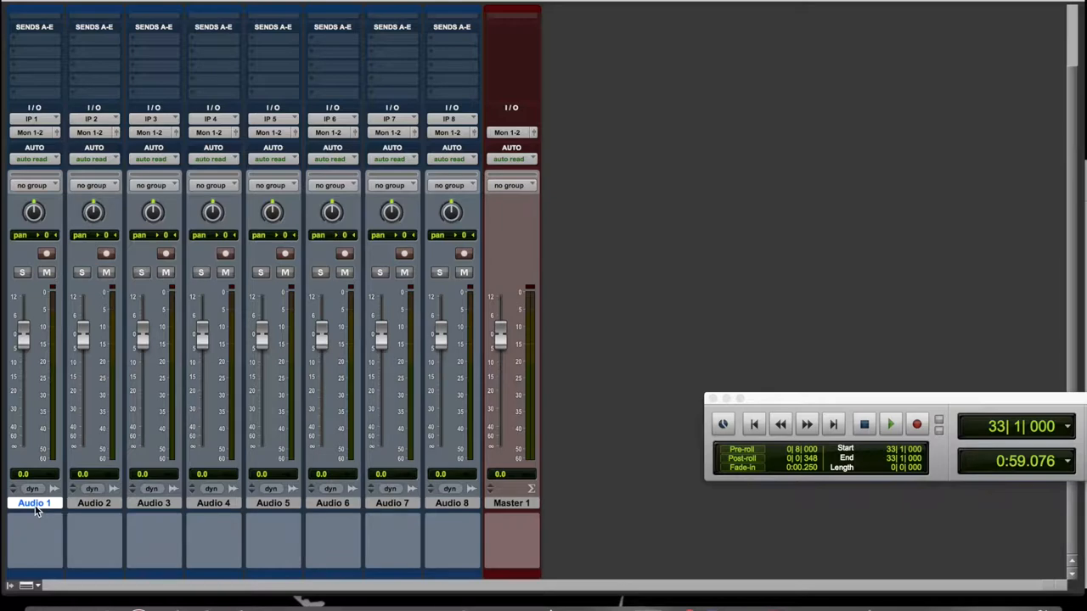
Rename the first audio track from Audio 1 to Kick
{"action": "double_click", "coordinate": [34, 503]}
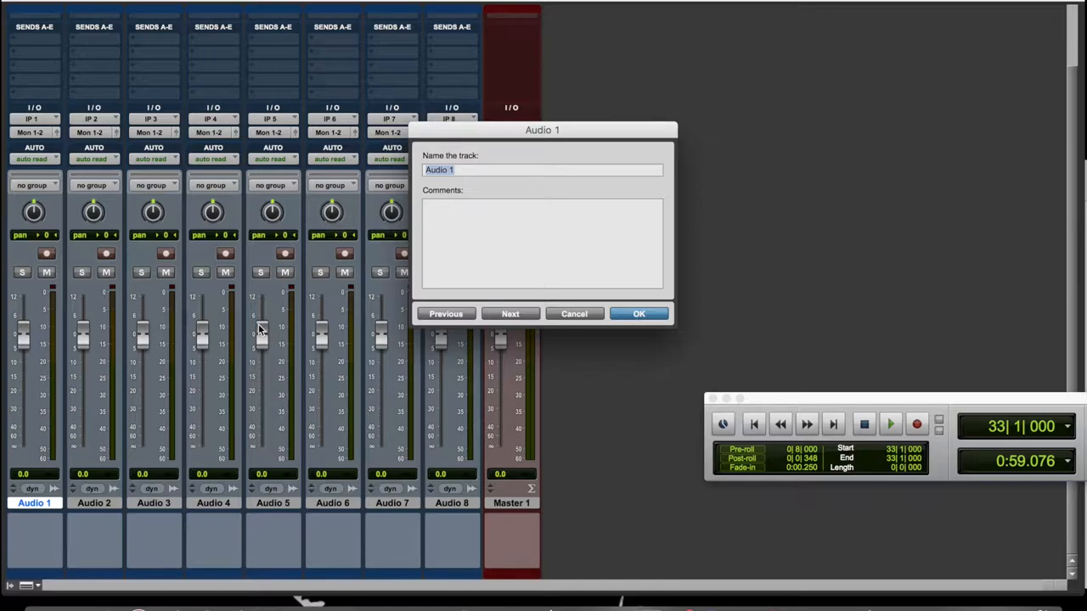
{"action": "type", "text": "Kick"}
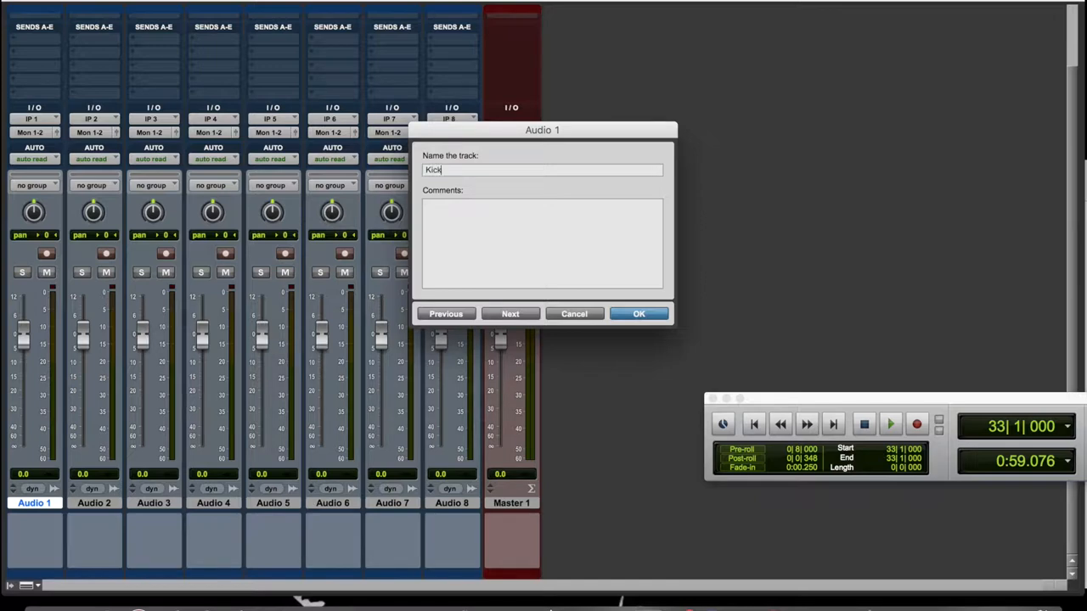
{"action": "mouse_move", "coordinate": [553, 404]}
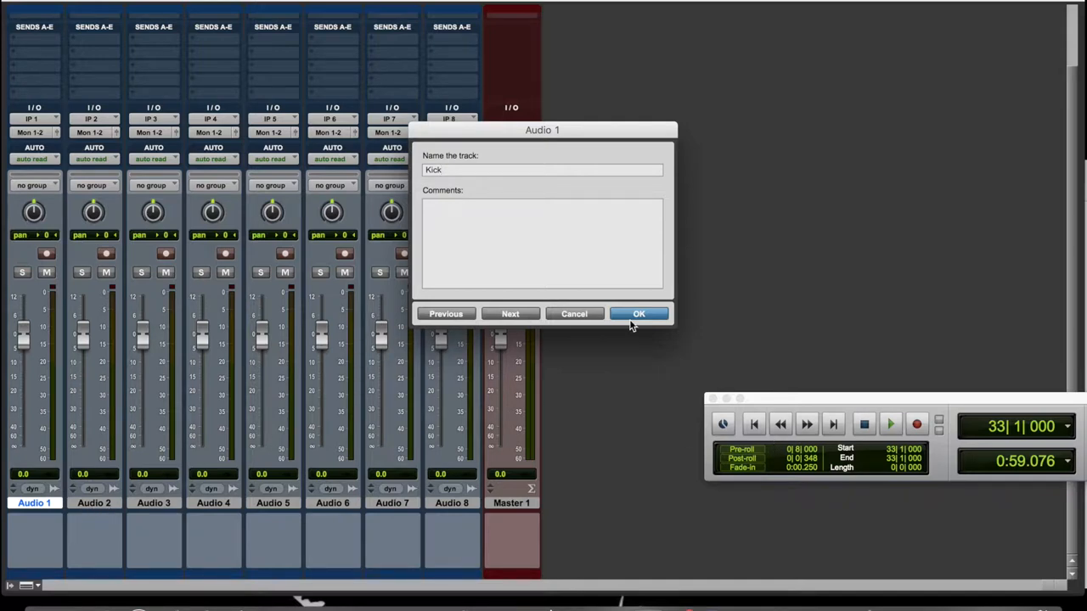
{"action": "left_click", "coordinate": [639, 312]}
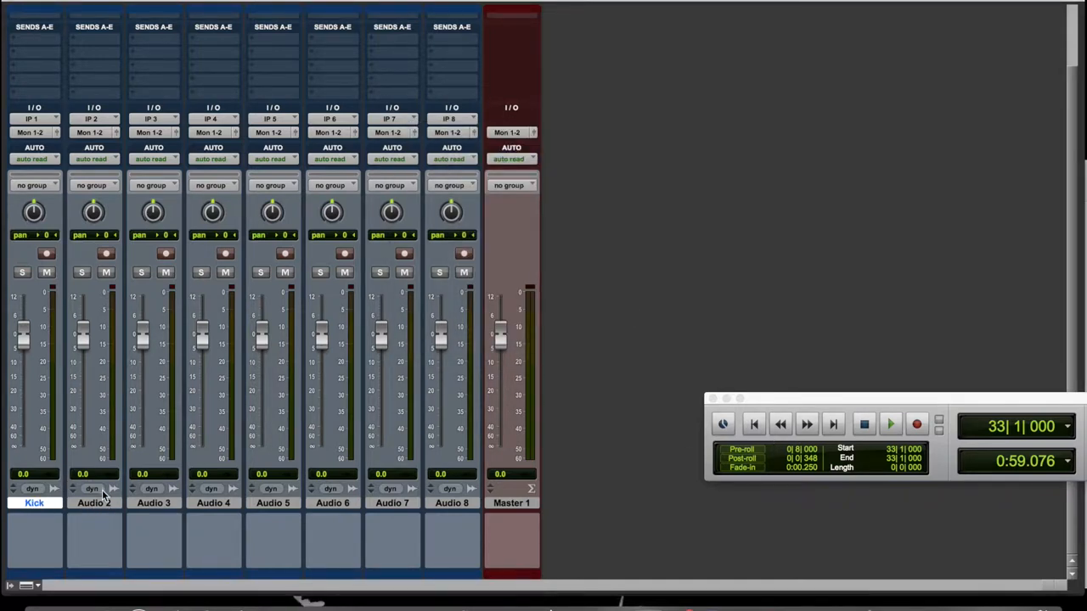
Rename the second track Snare and move on to the third track
{"action": "double_click", "coordinate": [94, 503]}
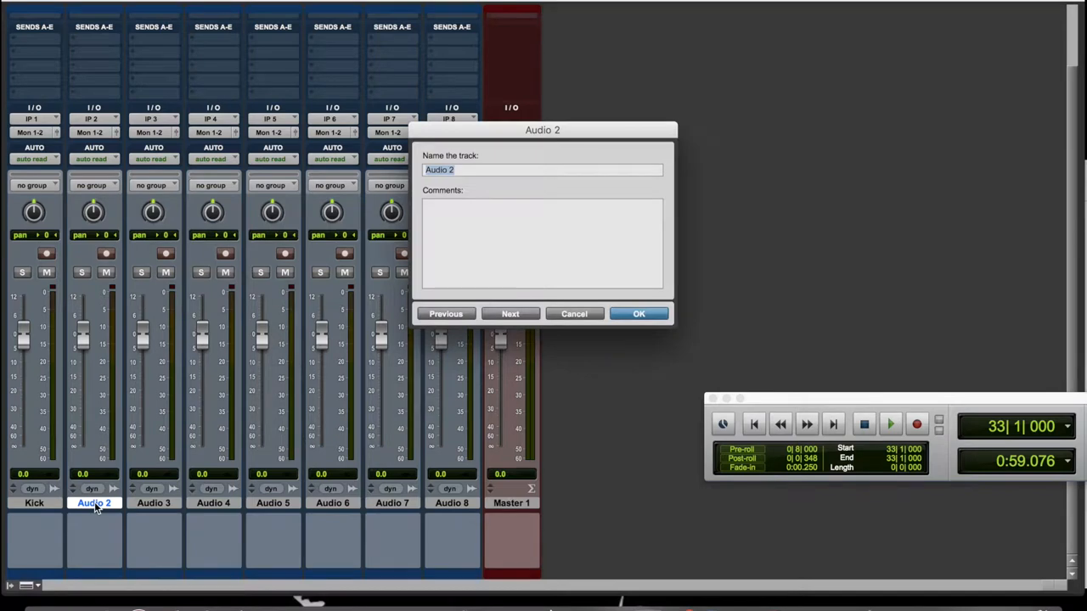
{"action": "type", "text": "S"}
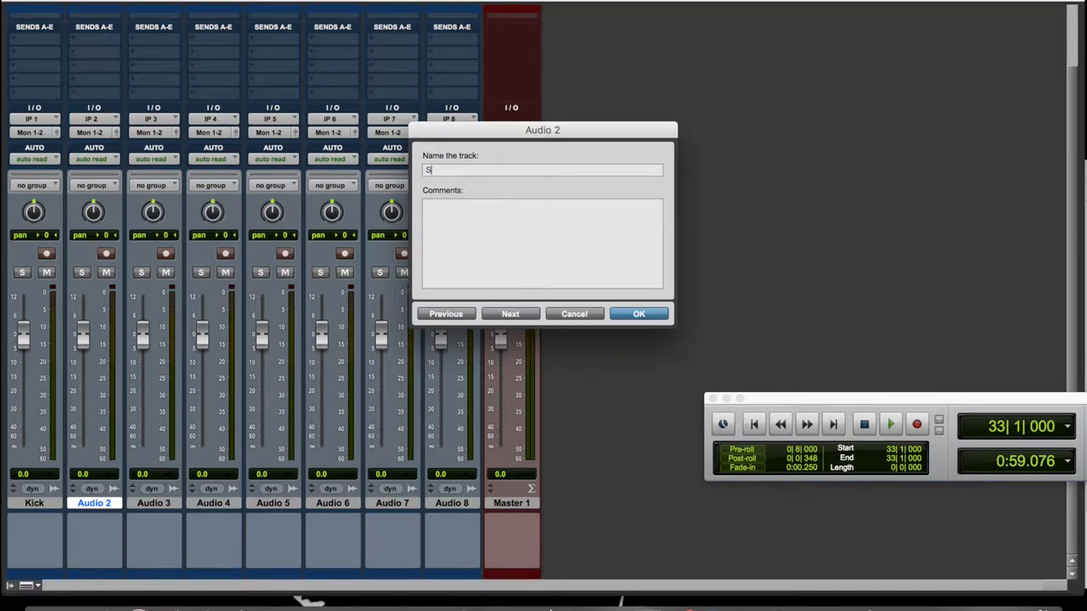
{"action": "type", "text": "nare"}
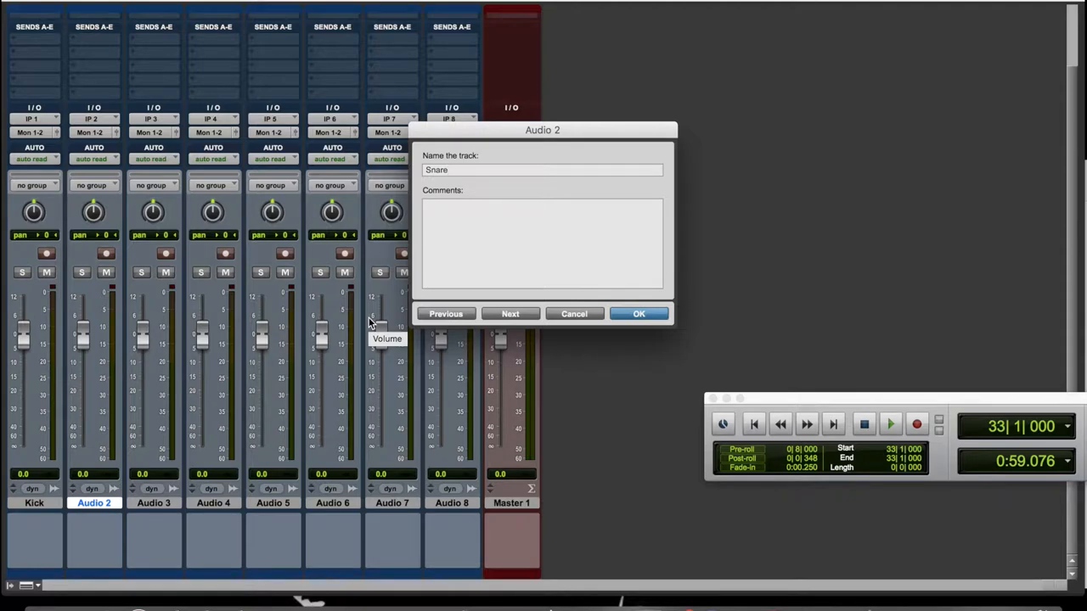
{"action": "left_click", "coordinate": [510, 312]}
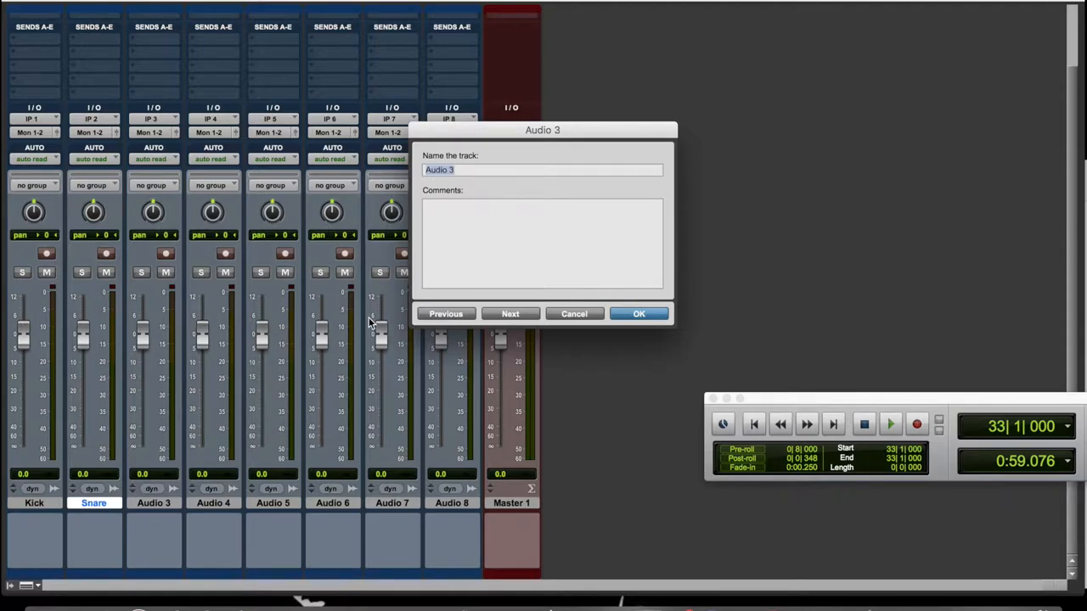
{"action": "type", "text": "Snare"}
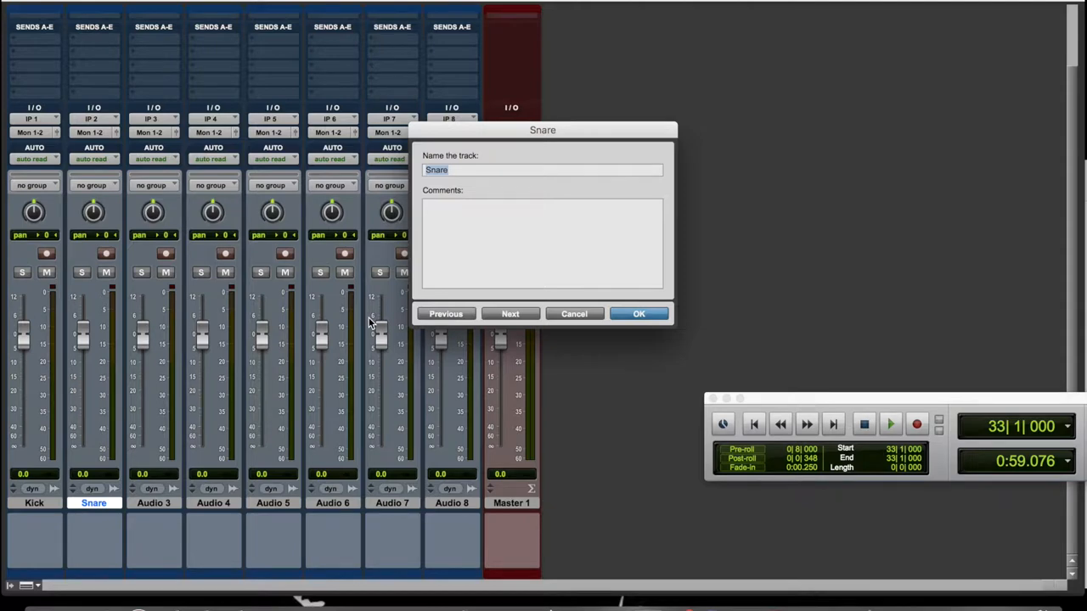
{"action": "left_click", "coordinate": [510, 312]}
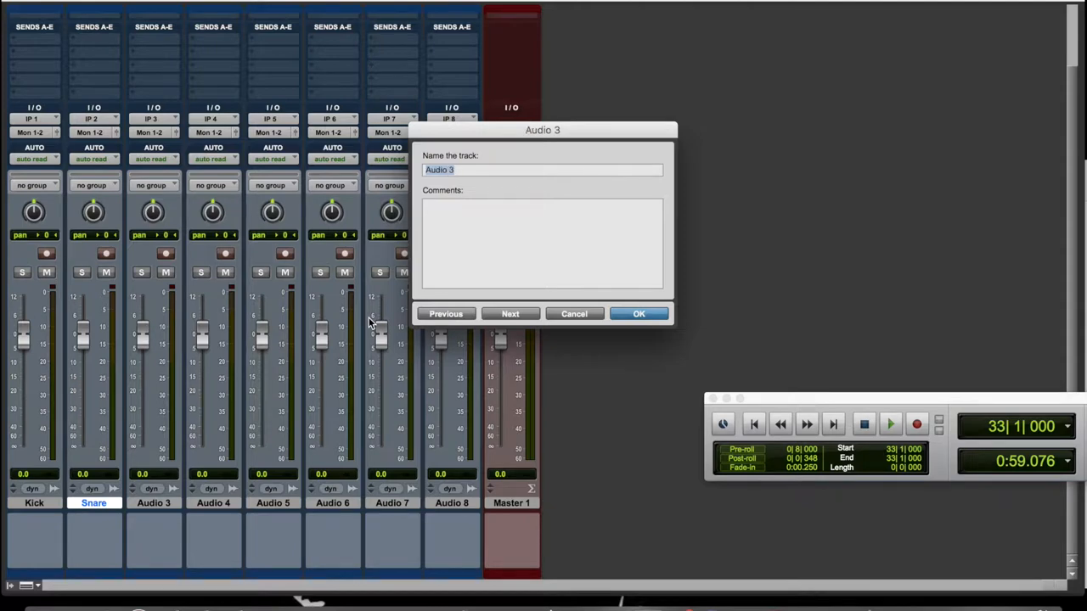
Name the third and fourth tracks OHL and OHR and the fifth track Bass
{"action": "type", "text": "OH"}
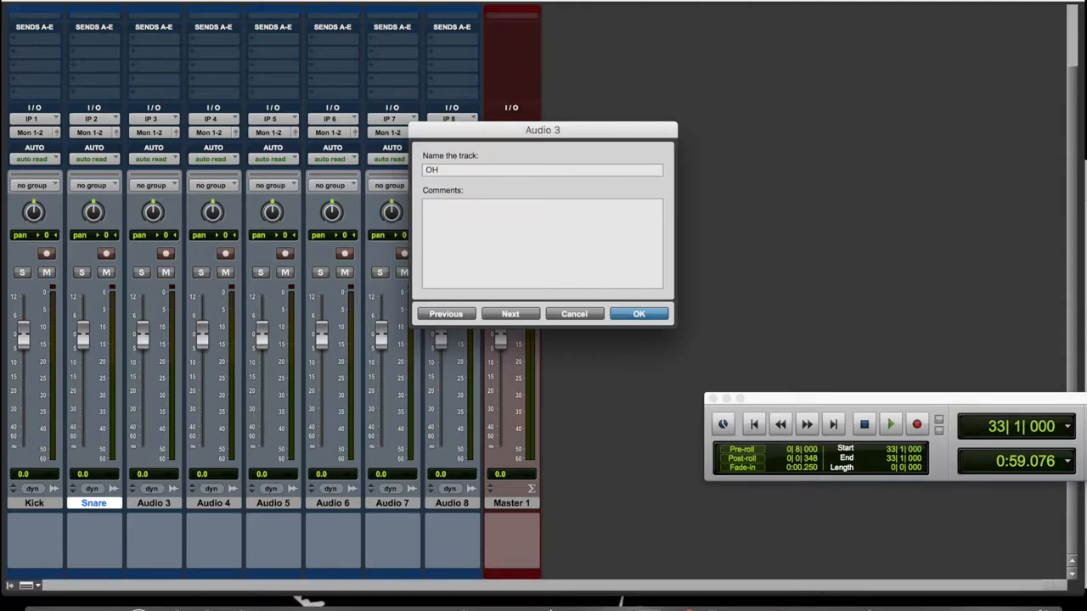
{"action": "type", "text": "L"}
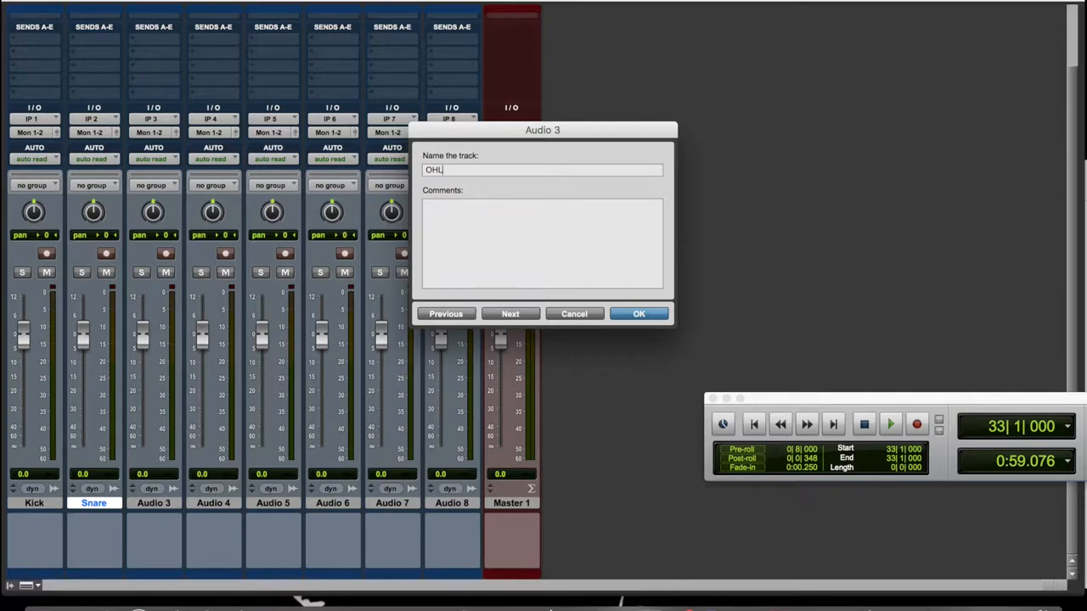
{"action": "left_click", "coordinate": [509, 312]}
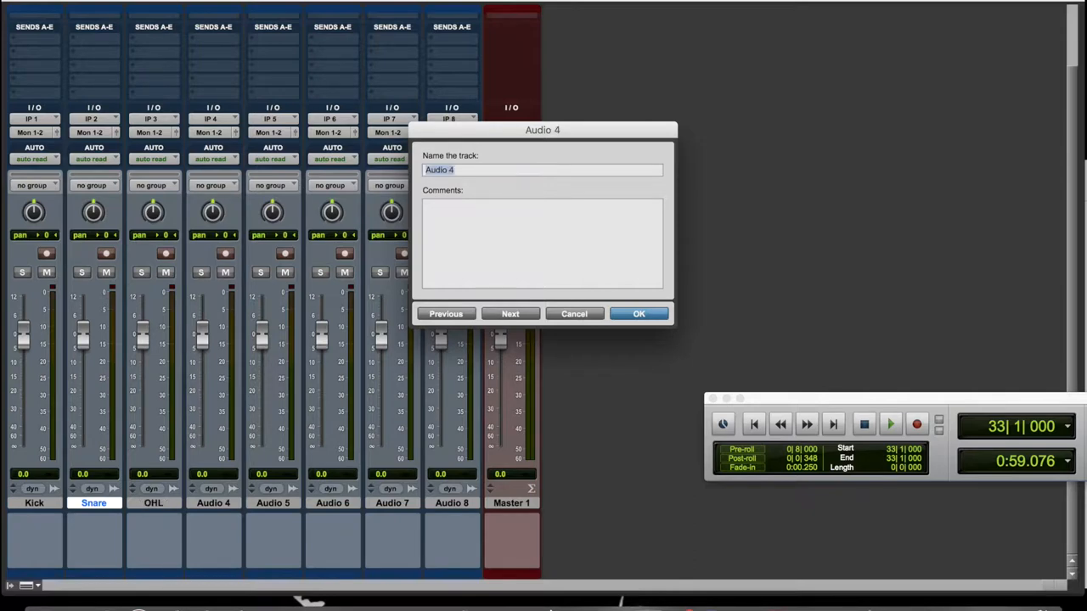
{"action": "left_click", "coordinate": [542, 169]}
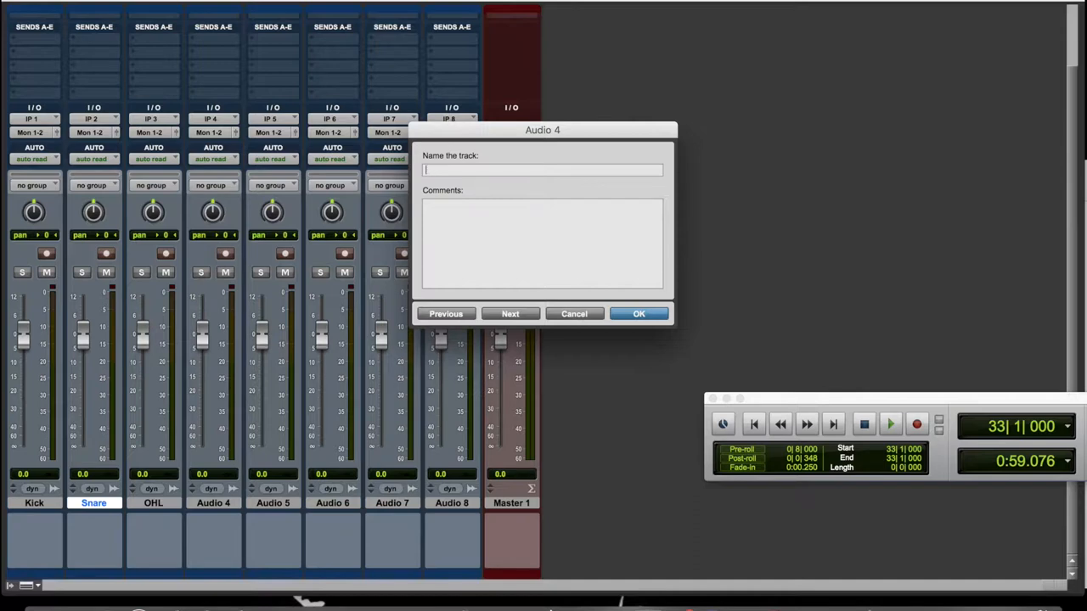
{"action": "type", "text": "OHR"}
{"action": "type", "text": "BA"}
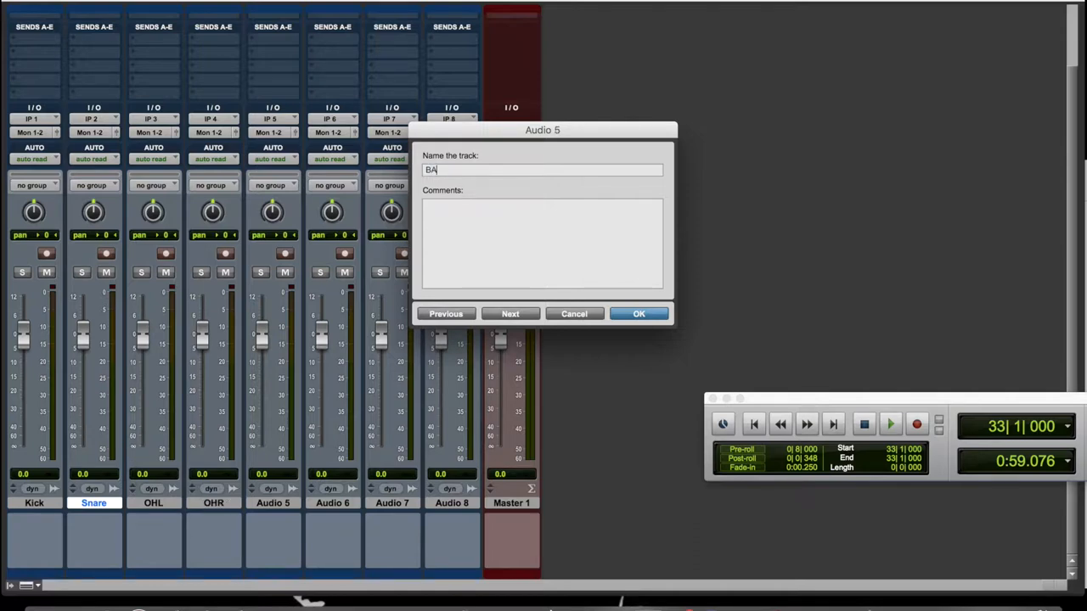
{"action": "type", "text": "S"}
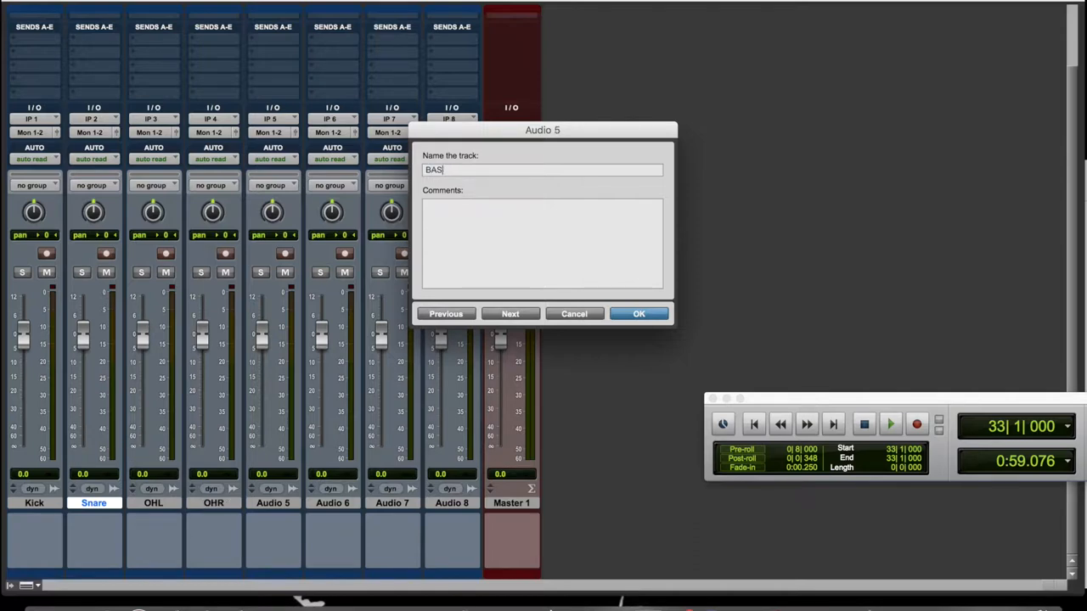
{"action": "left_click", "coordinate": [509, 312]}
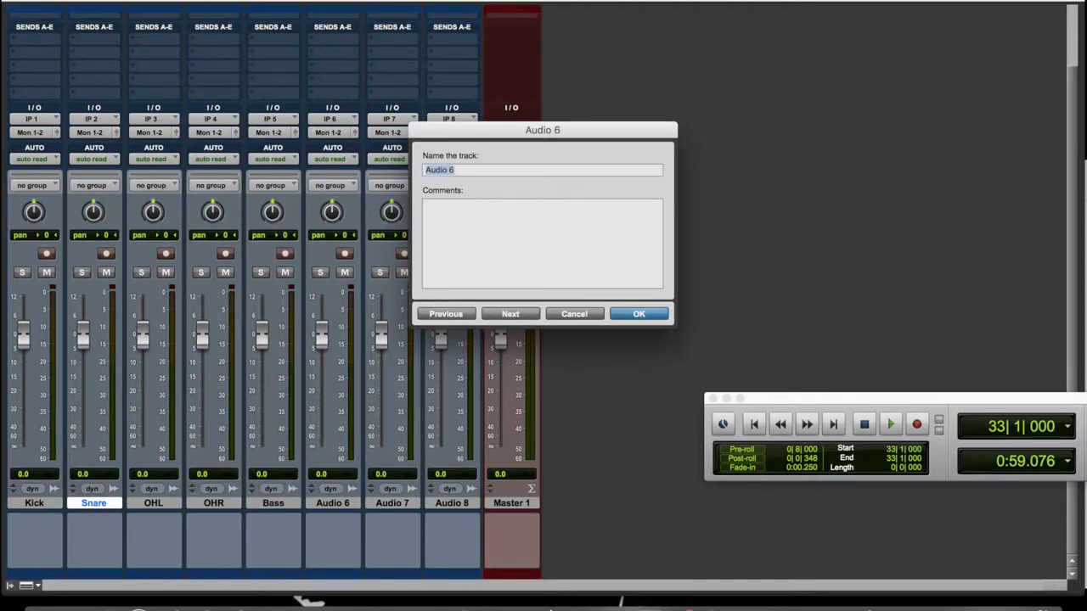
Name the guitar tracks Gtr1 and Gtr2 and enter Vox for the eighth track
{"action": "type", "text": "Gtr"}
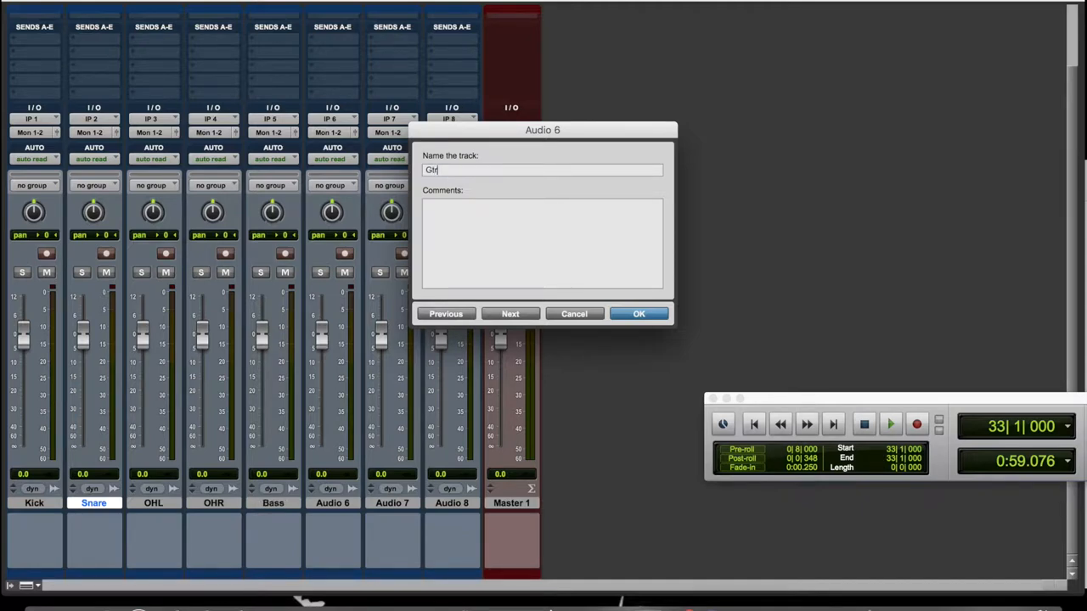
{"action": "left_click", "coordinate": [510, 312]}
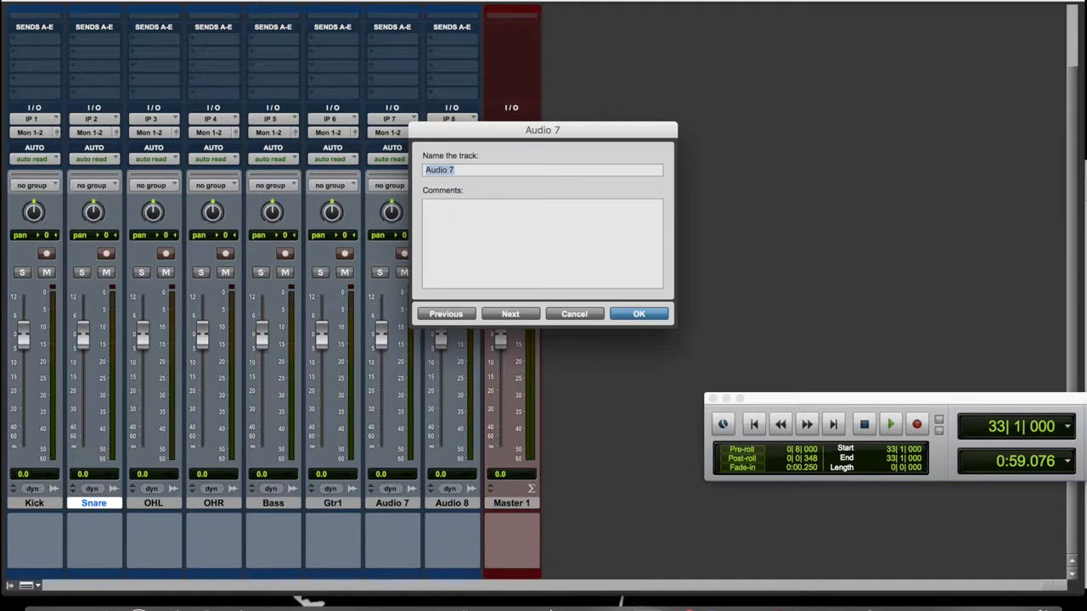
{"action": "type", "text": "Gtr"}
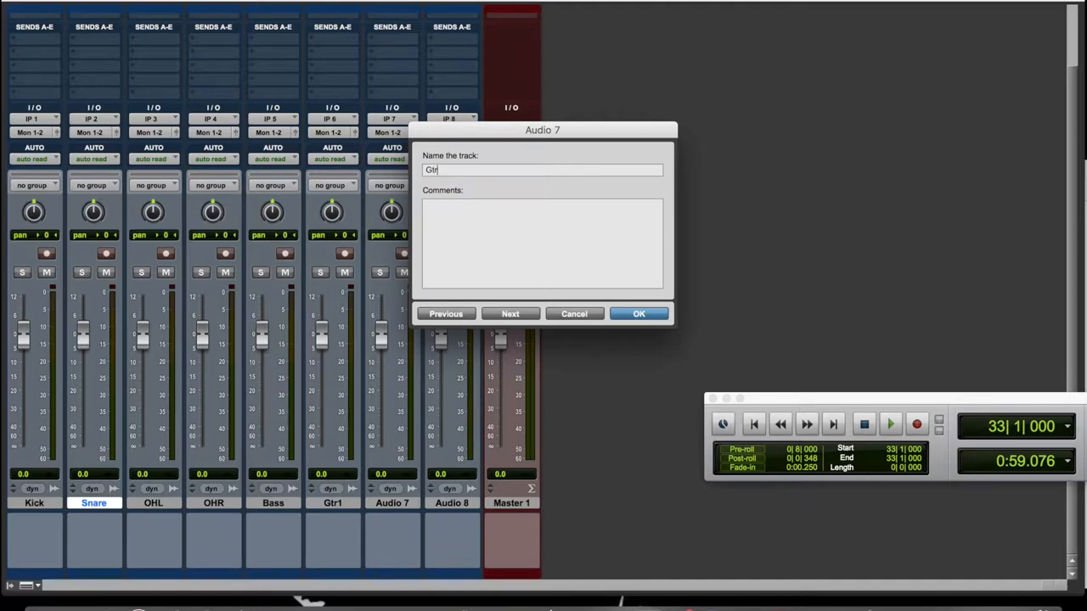
{"action": "left_click", "coordinate": [510, 312]}
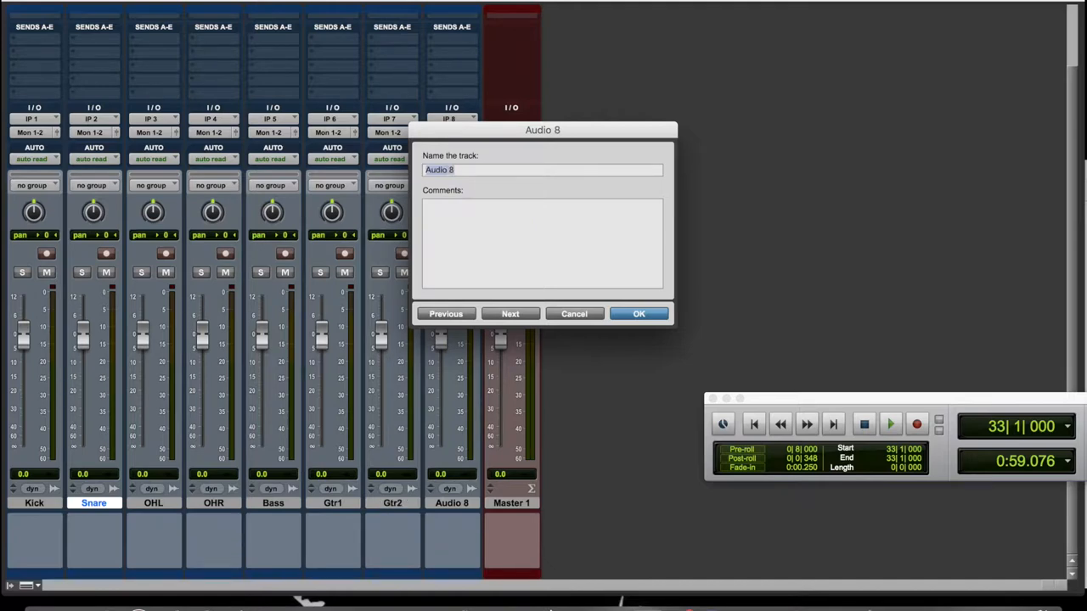
{"action": "type", "text": "Vox"}
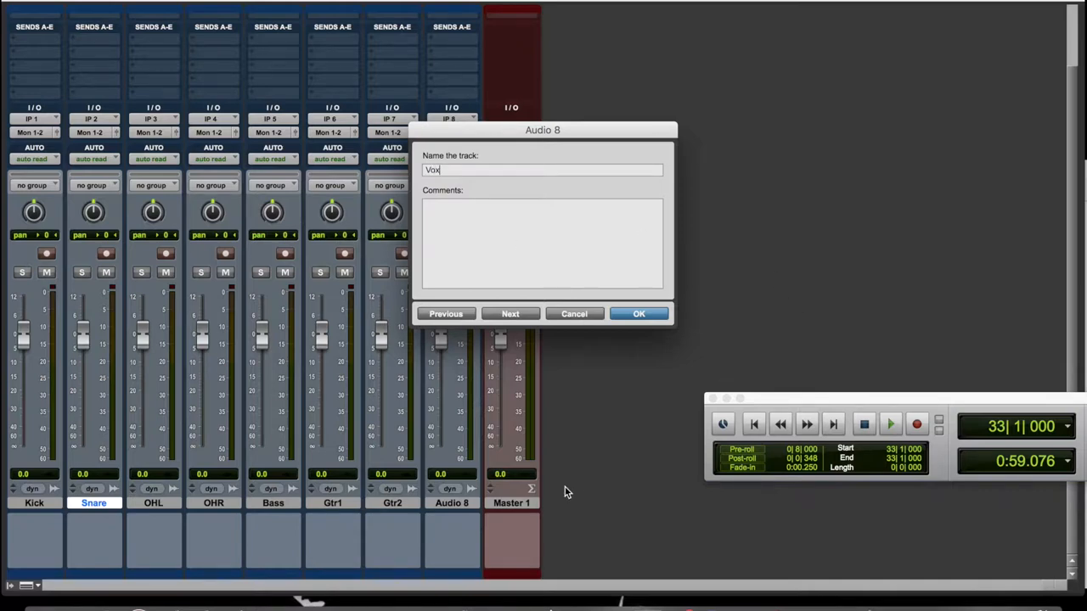
{"action": "mouse_move", "coordinate": [761, 515]}
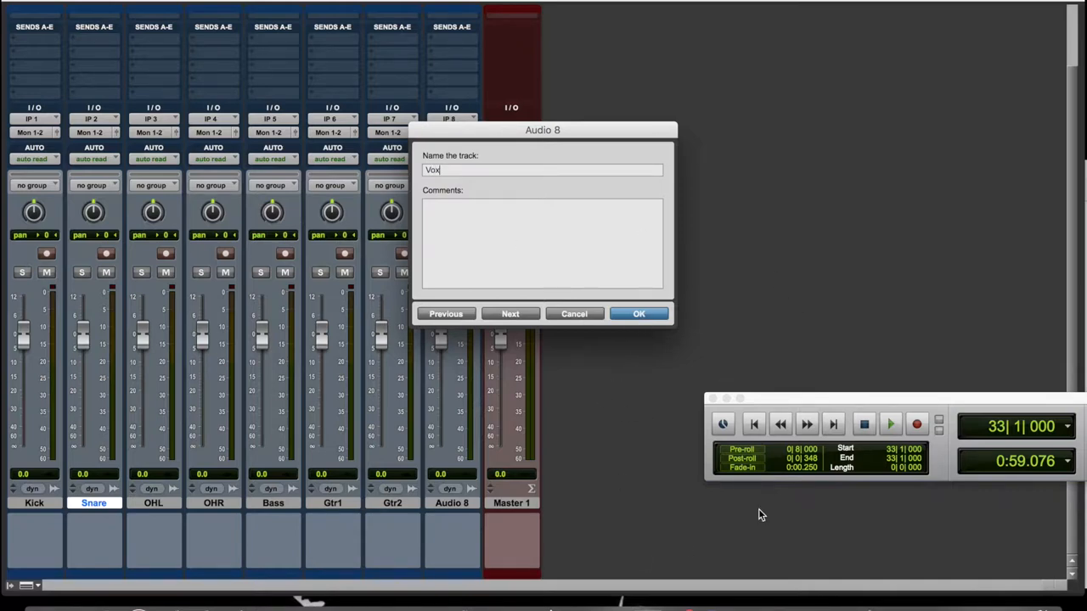
Confirm Vox as the eighth track's name and select the Kick track
{"action": "left_click", "coordinate": [638, 312]}
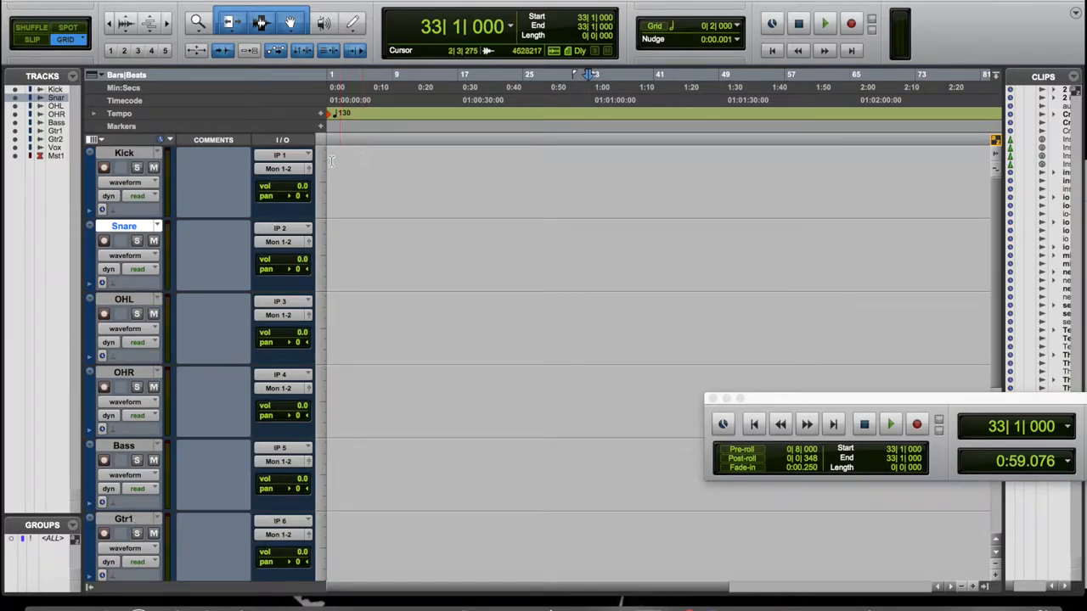
{"action": "left_click", "coordinate": [357, 161]}
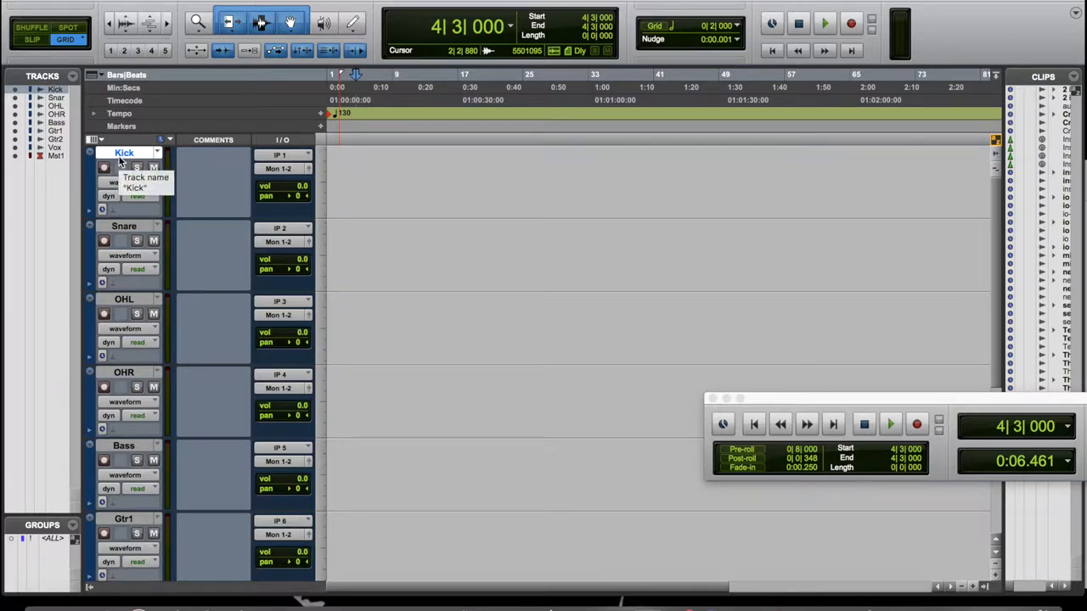
{"action": "mouse_move", "coordinate": [124, 226]}
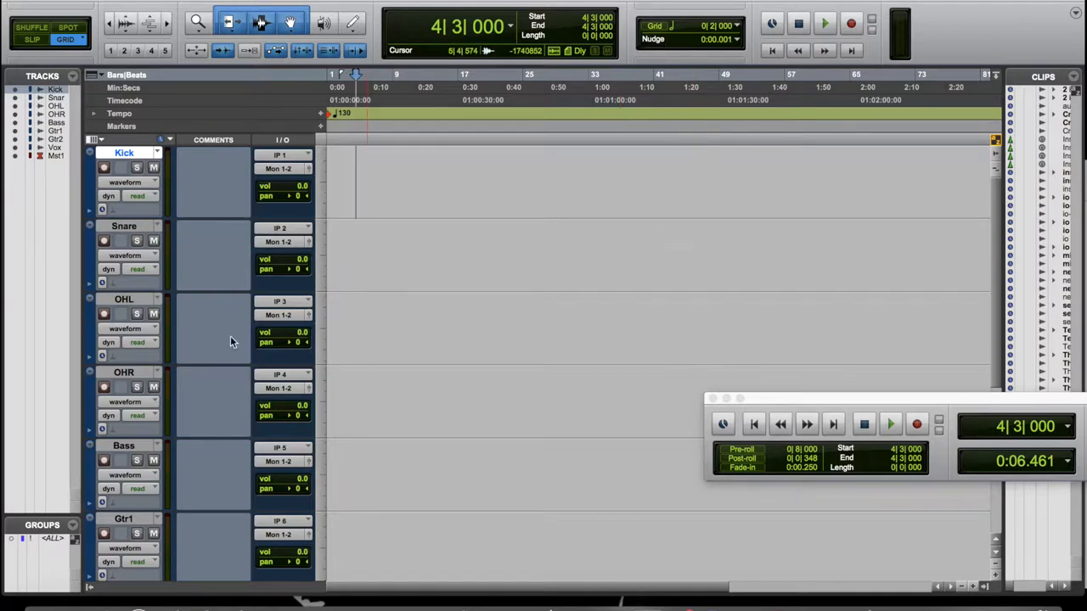
{"action": "mouse_move", "coordinate": [174, 257]}
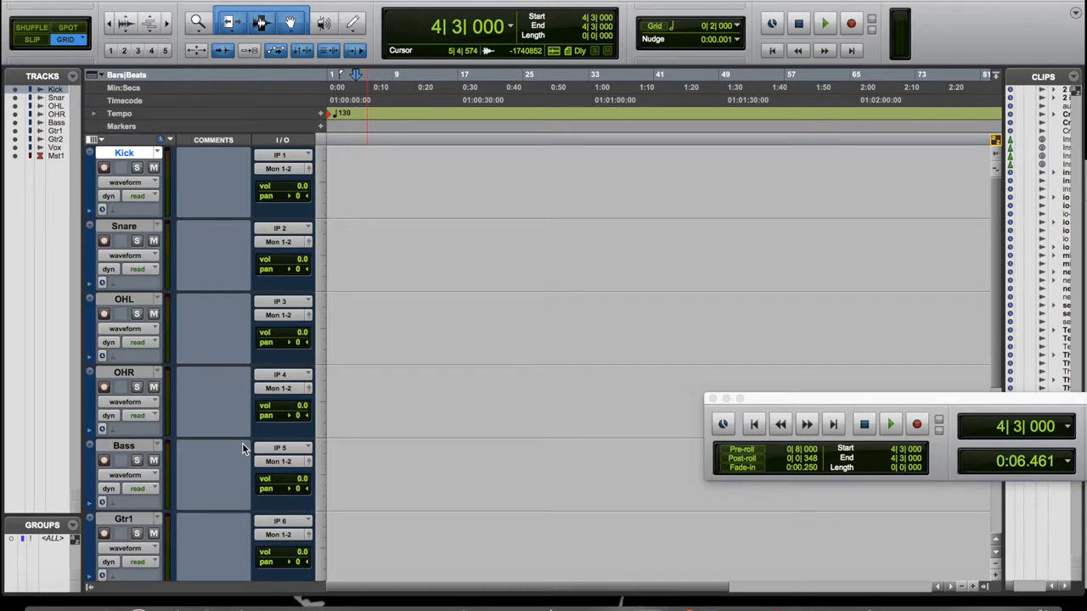
{"action": "mouse_move", "coordinate": [241, 449]}
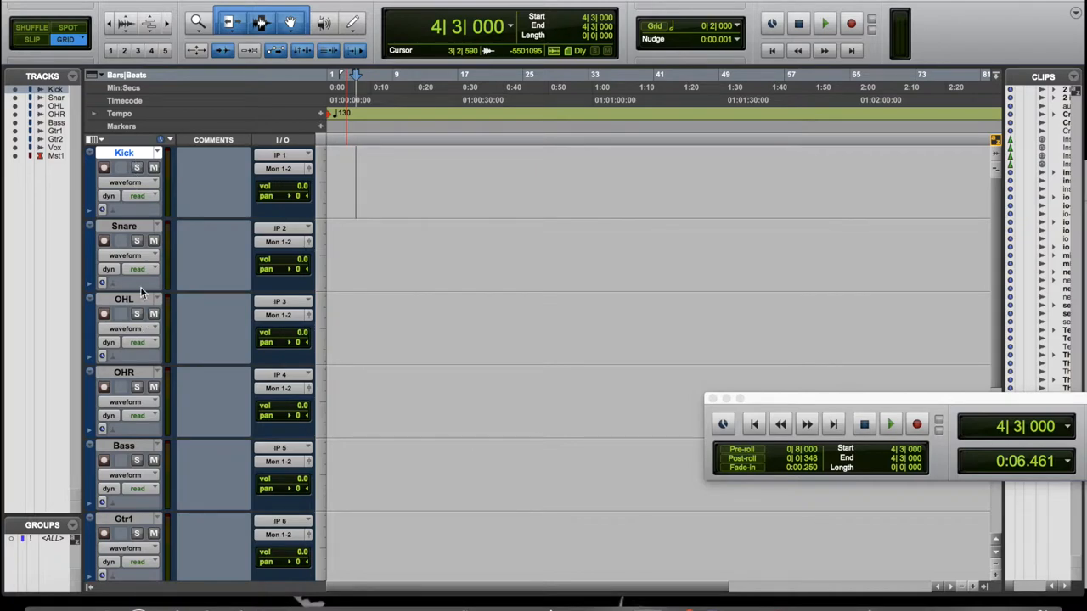
{"action": "mouse_move", "coordinate": [135, 438]}
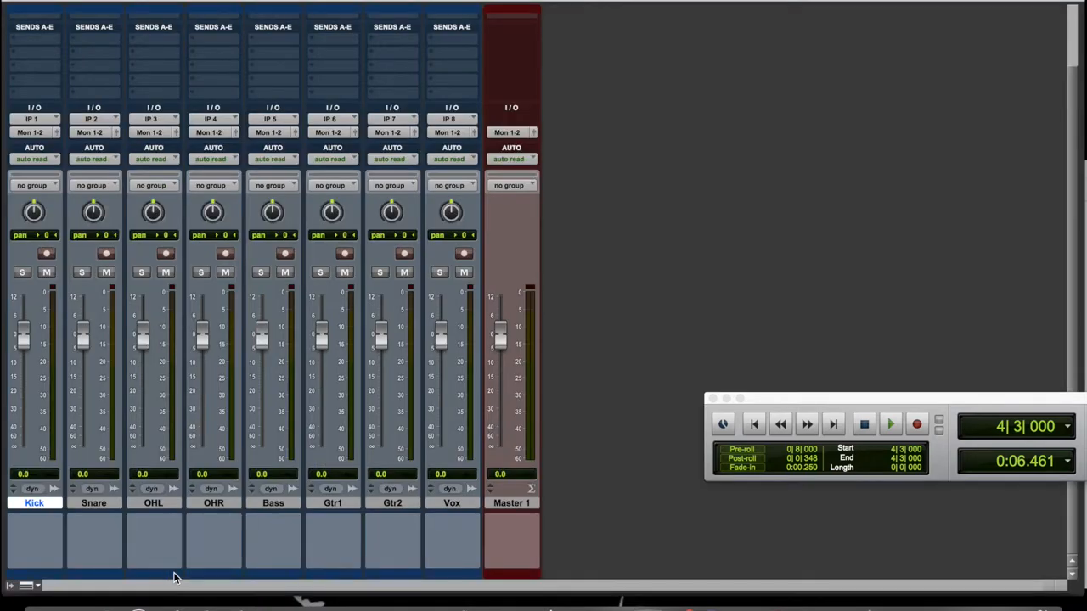
{"action": "mouse_move", "coordinate": [540, 501]}
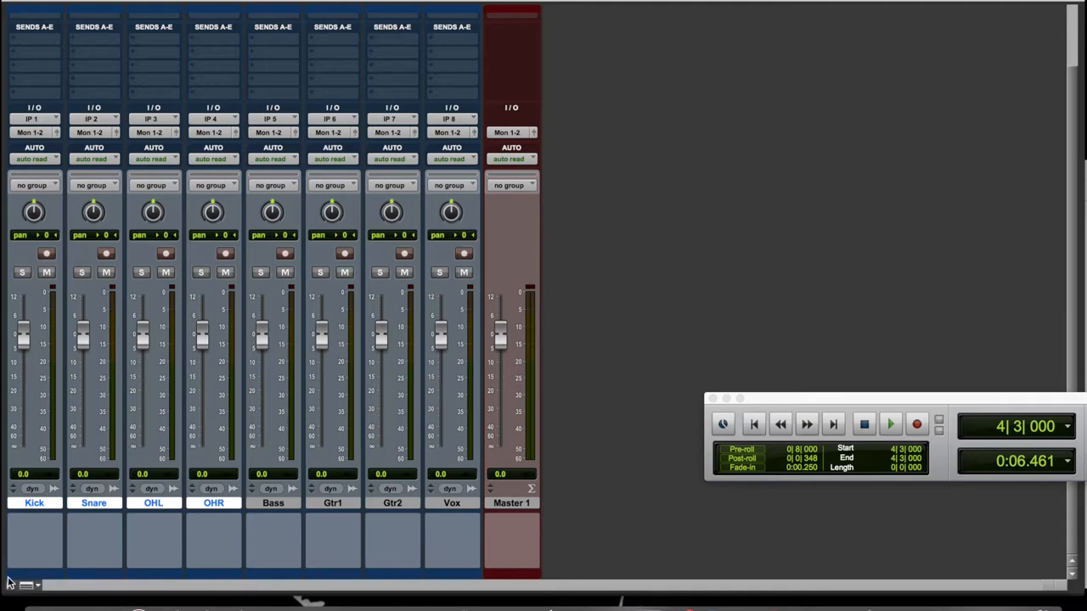
{"action": "mouse_move", "coordinate": [34, 581]}
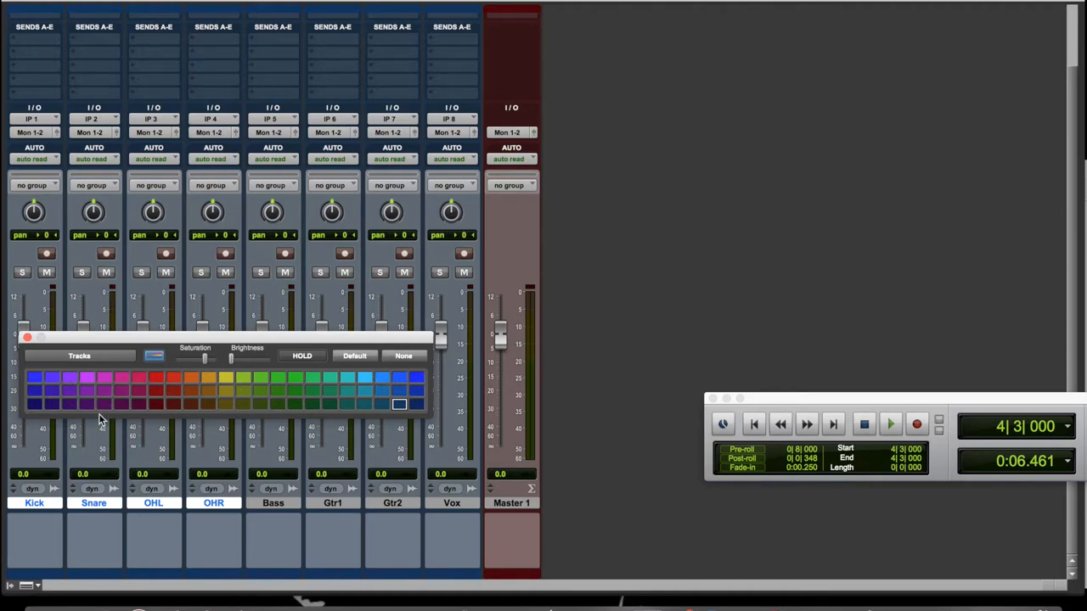
Colour the four drum tracks red and the Bass track yellow
{"action": "left_click", "coordinate": [157, 377]}
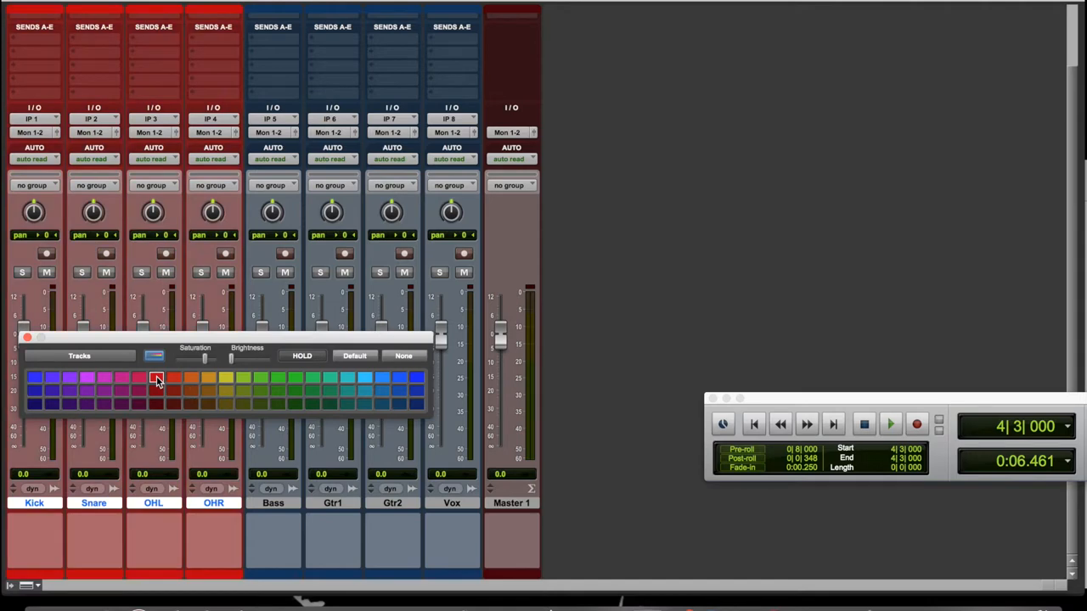
{"action": "left_click", "coordinate": [157, 377]}
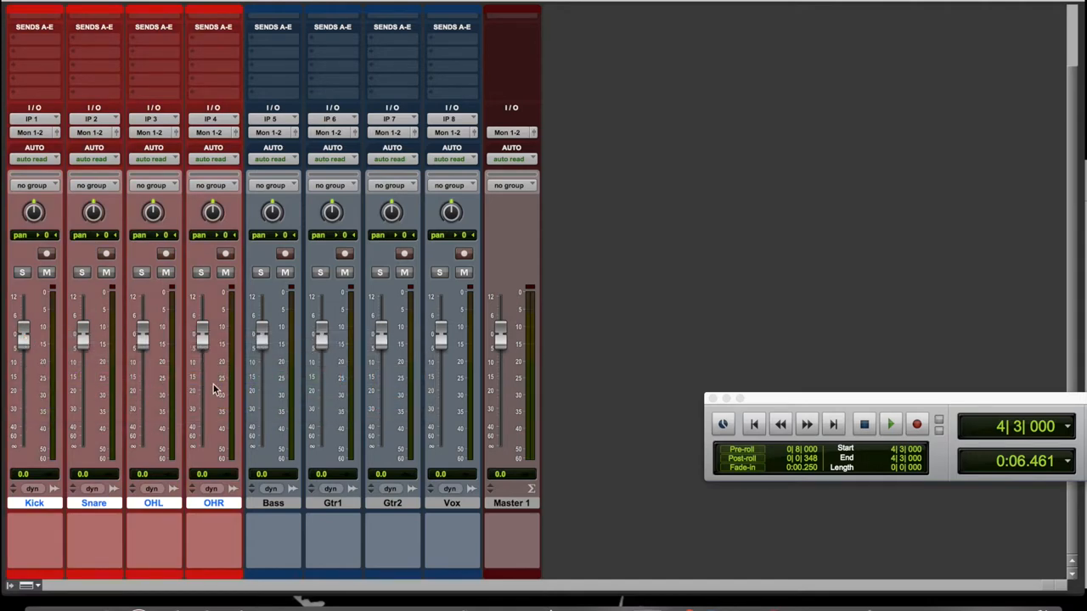
{"action": "left_click", "coordinate": [271, 502]}
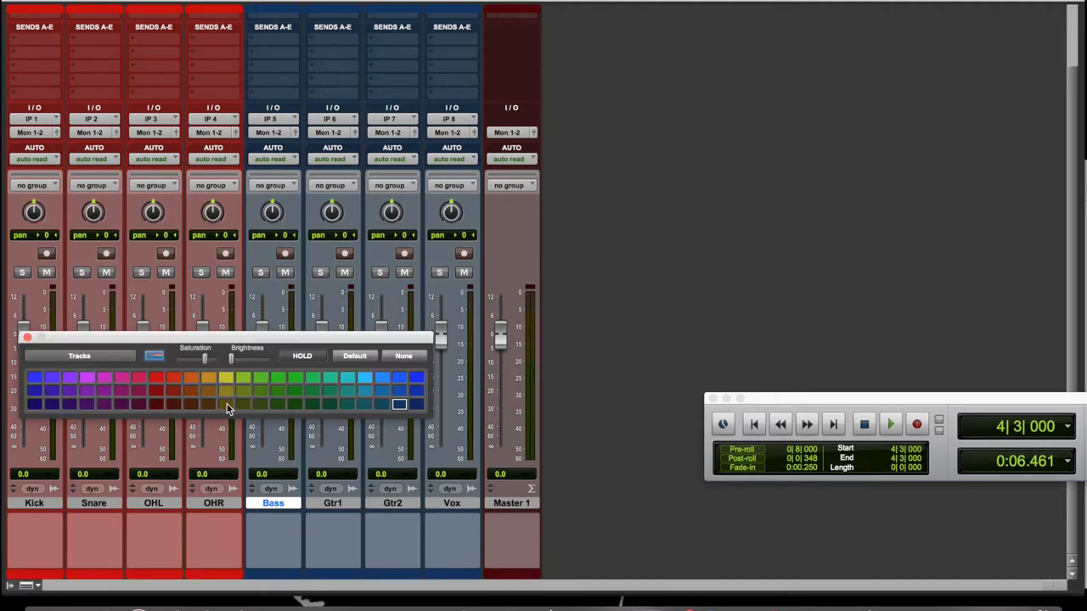
{"action": "left_click", "coordinate": [224, 377]}
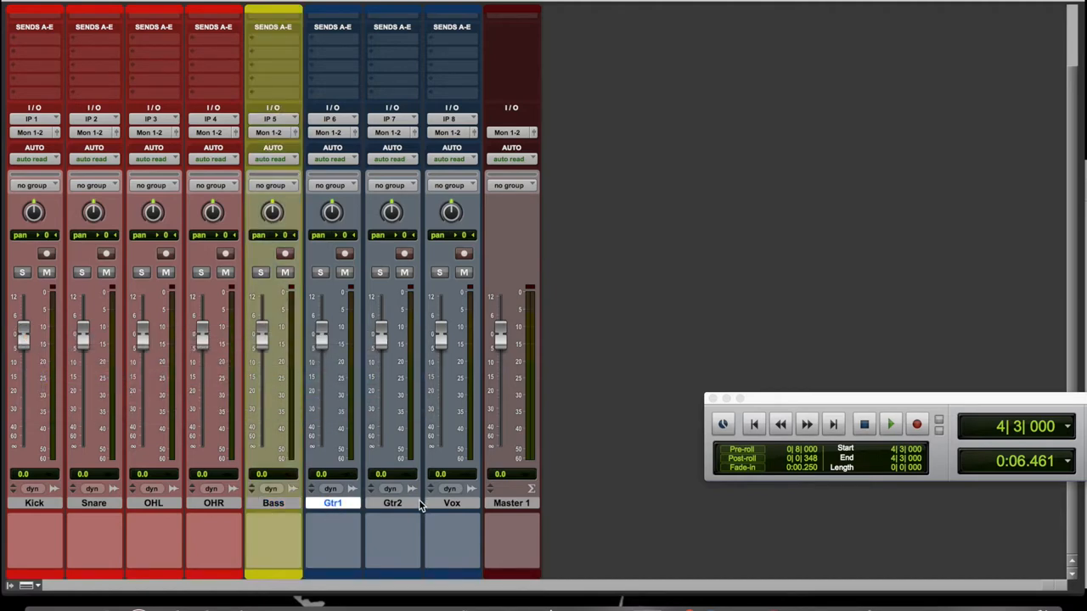
Colour Gtr1 and Gtr2 green, then select the Vox track for colouring
{"action": "left_click", "coordinate": [393, 503]}
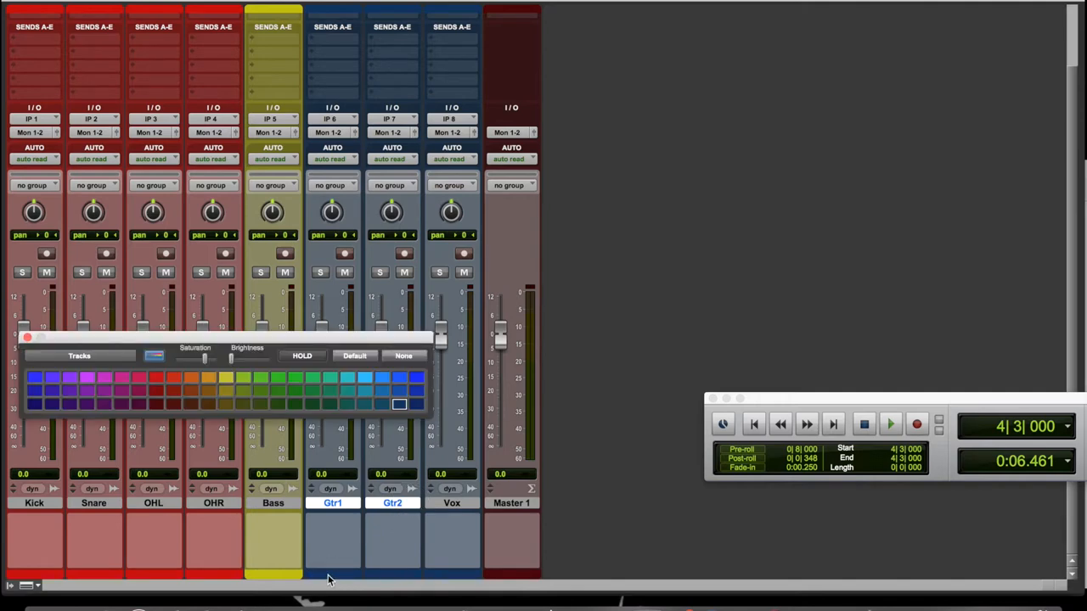
{"action": "left_click", "coordinate": [295, 376]}
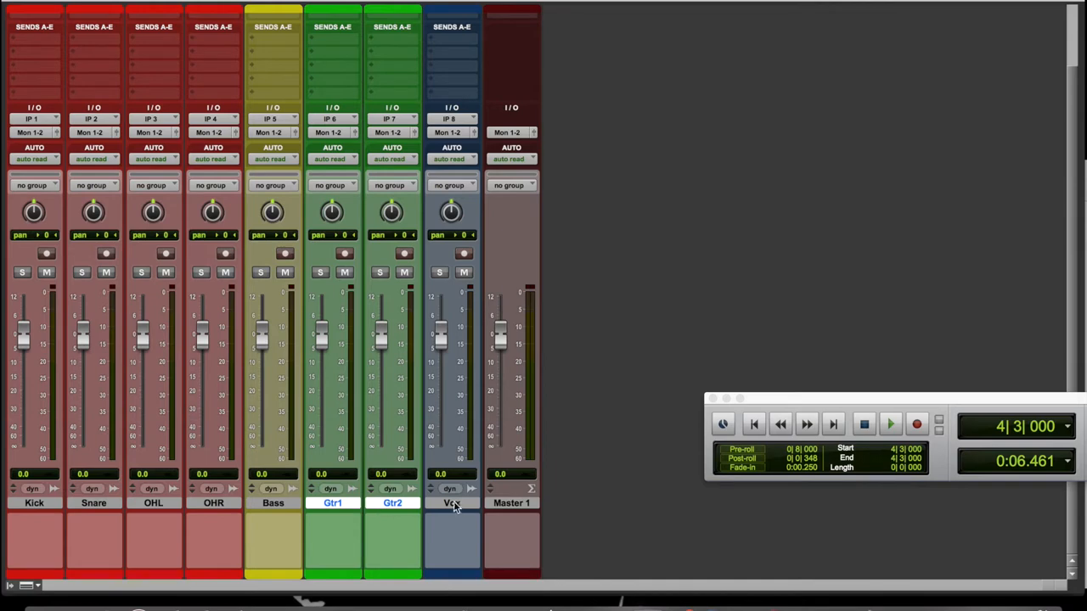
{"action": "left_click", "coordinate": [451, 502]}
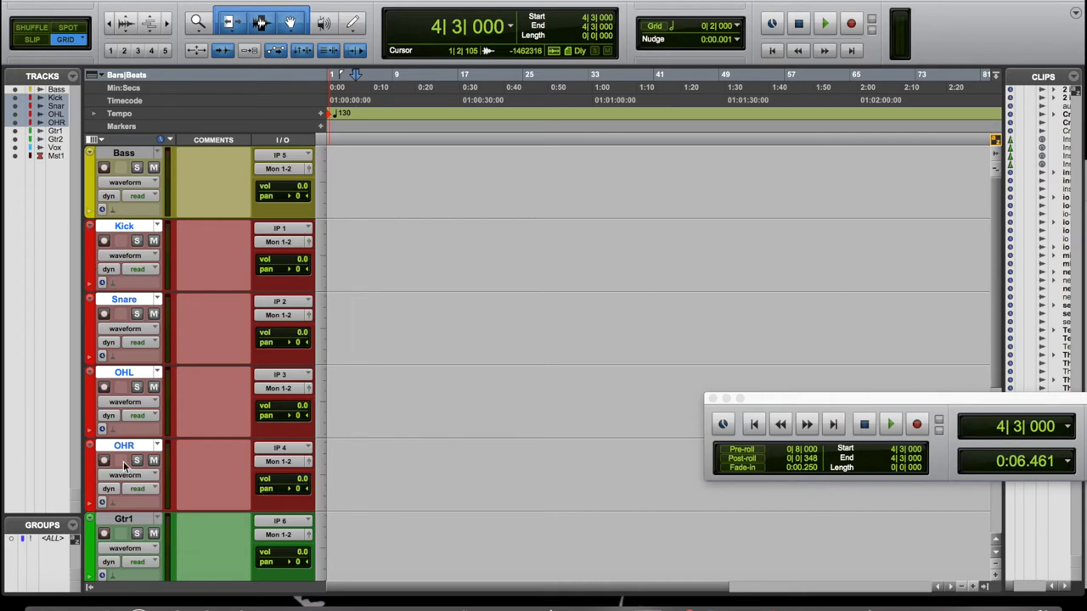
{"action": "mouse_move", "coordinate": [142, 416]}
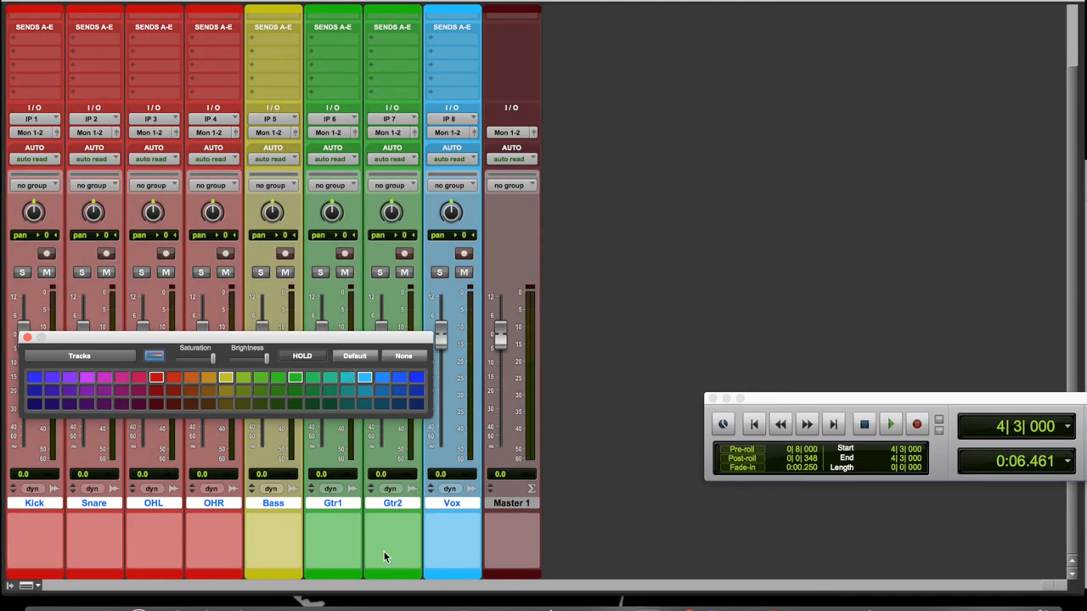
{"action": "mouse_move", "coordinate": [27, 343]}
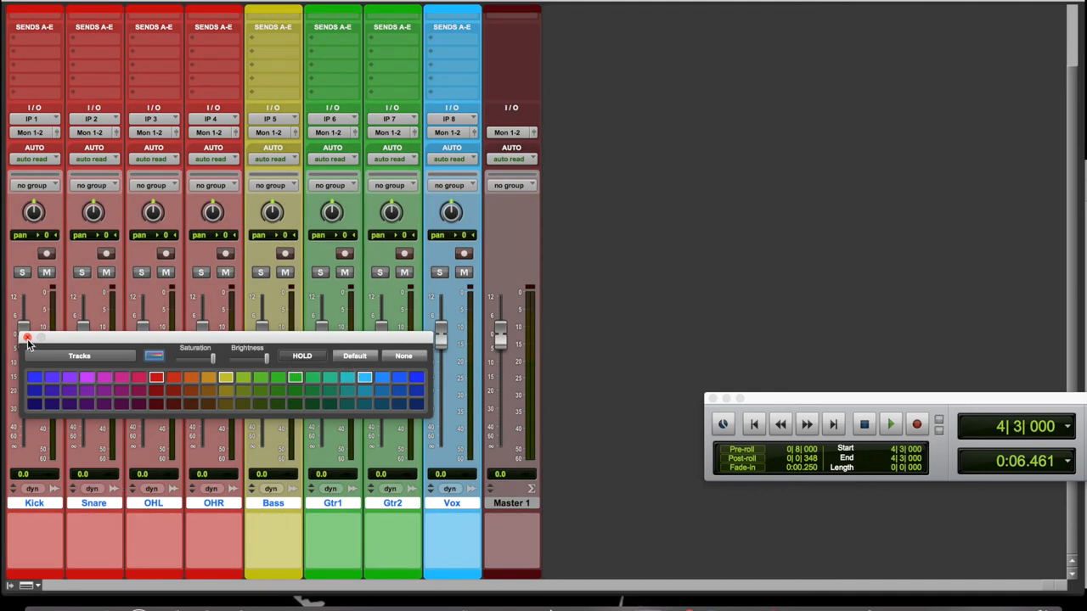
{"action": "mouse_move", "coordinate": [211, 367]}
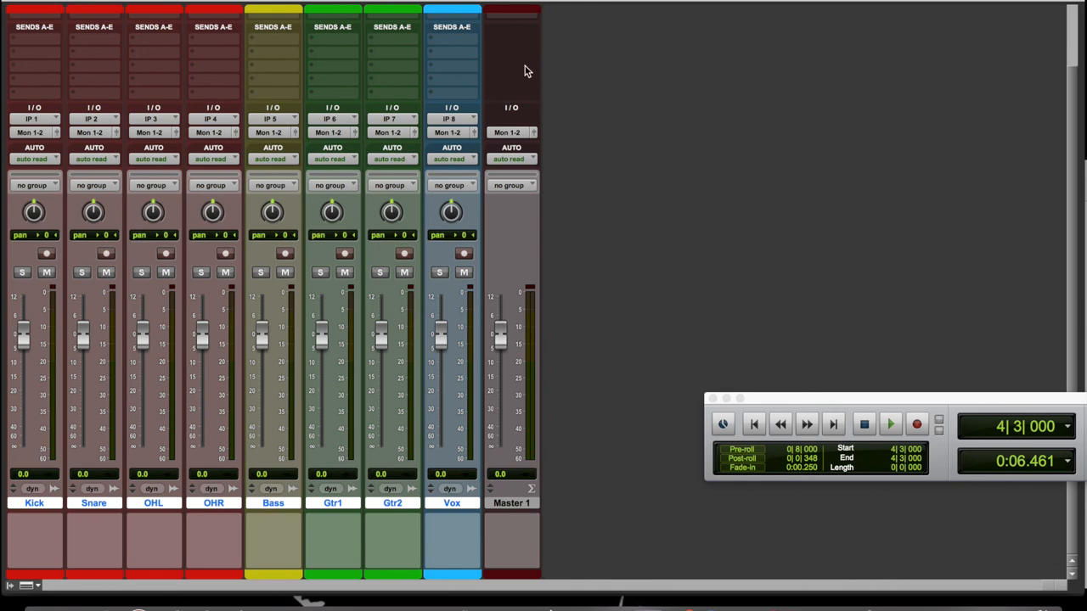
{"action": "mouse_move", "coordinate": [754, 5]}
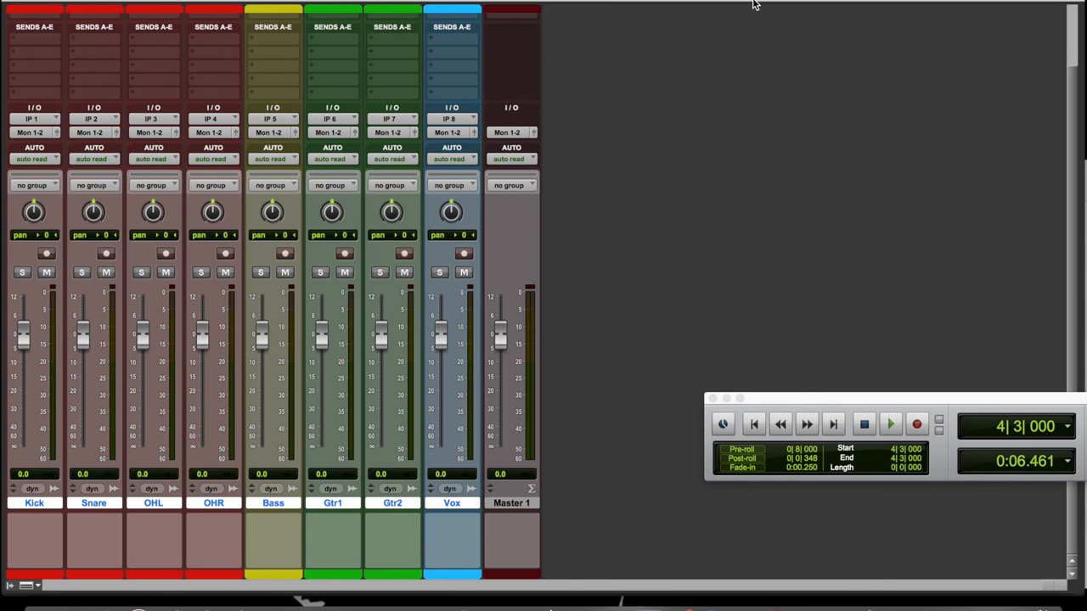